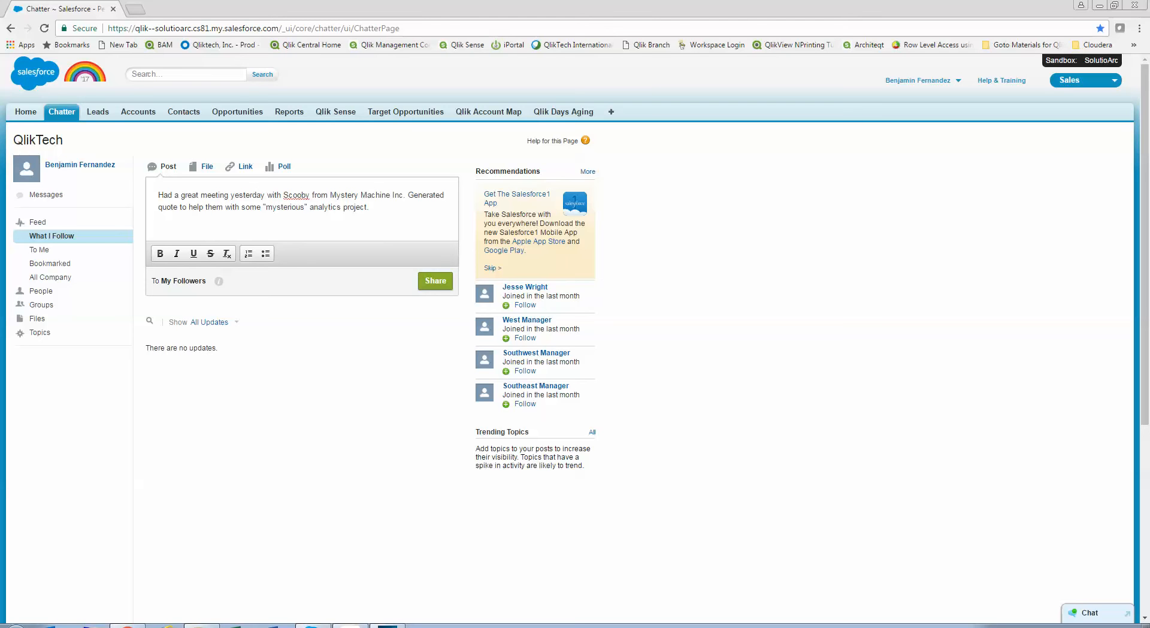
{"action": "mouse_move", "coordinate": [504, 265]}
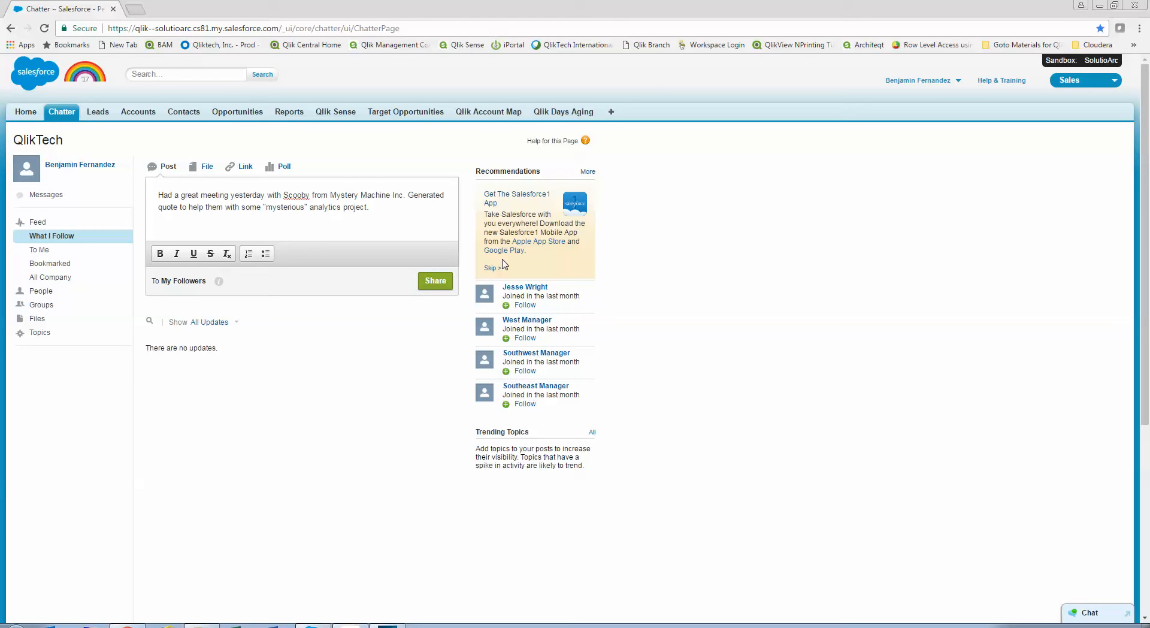
{"action": "mouse_move", "coordinate": [367, 501]}
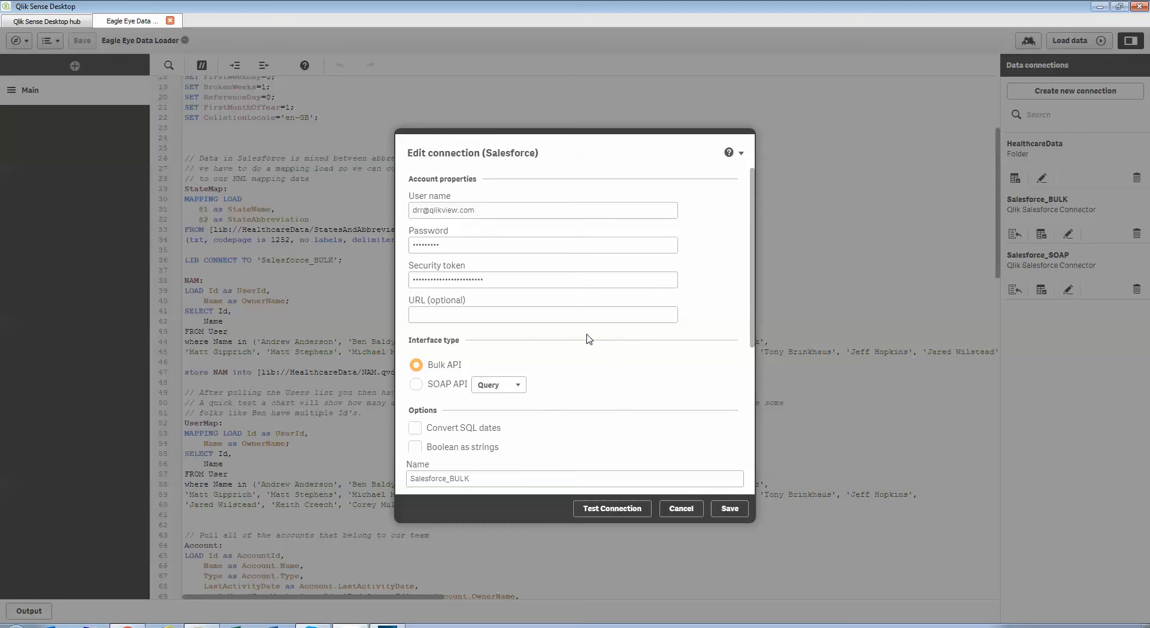
{"action": "mouse_move", "coordinate": [680, 508]}
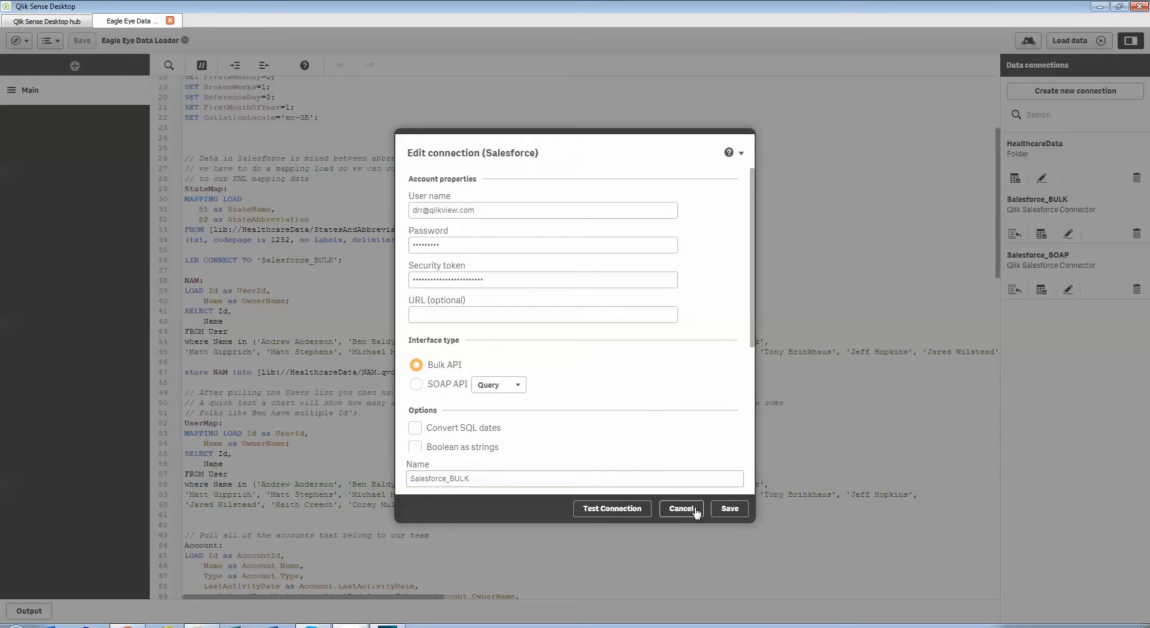
Cancel the Salesforce_BULK connection edit, leaving its settings unchanged
{"action": "left_click", "coordinate": [679, 508]}
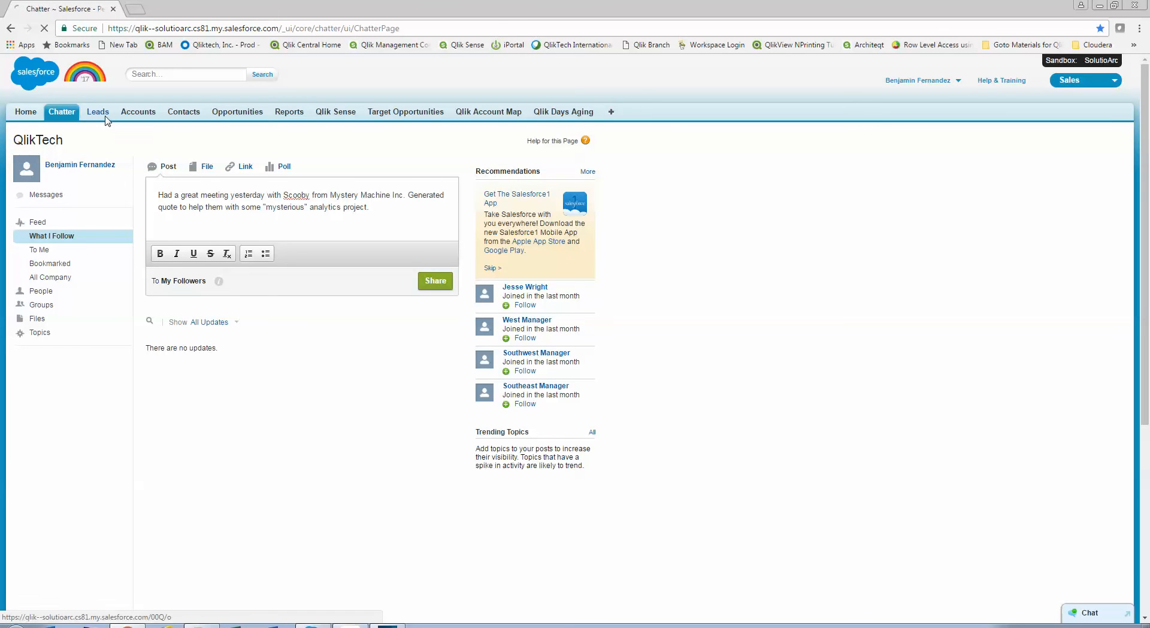
Visit the Leads page, then return Home to load the Qlik KPIs mashup
{"action": "left_click", "coordinate": [97, 111]}
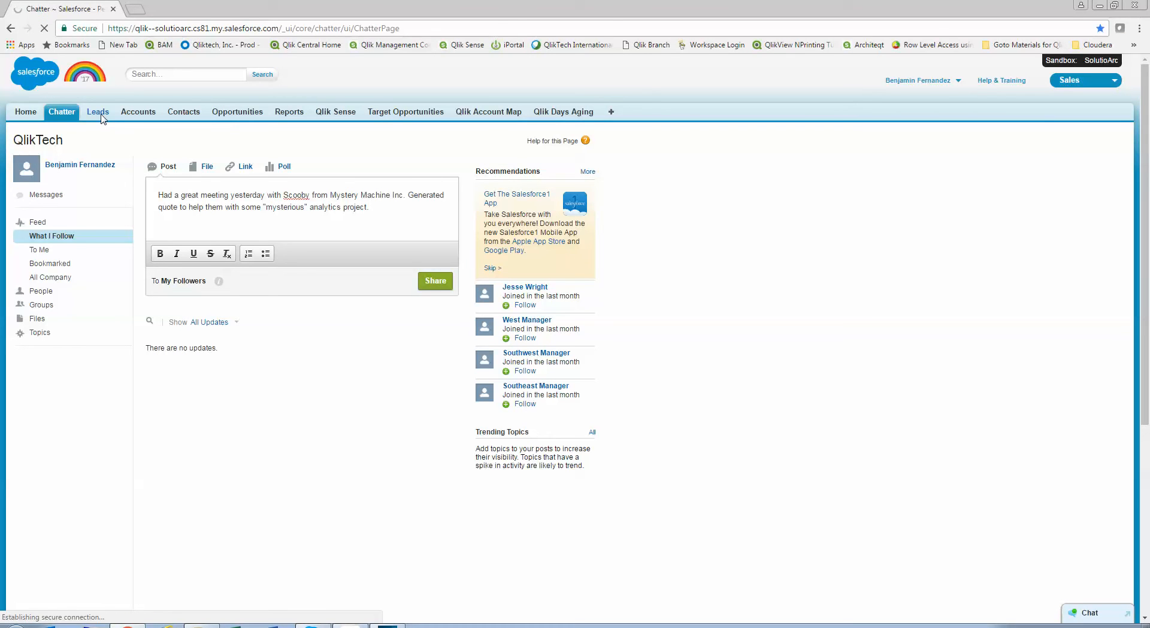
{"action": "left_click", "coordinate": [97, 112]}
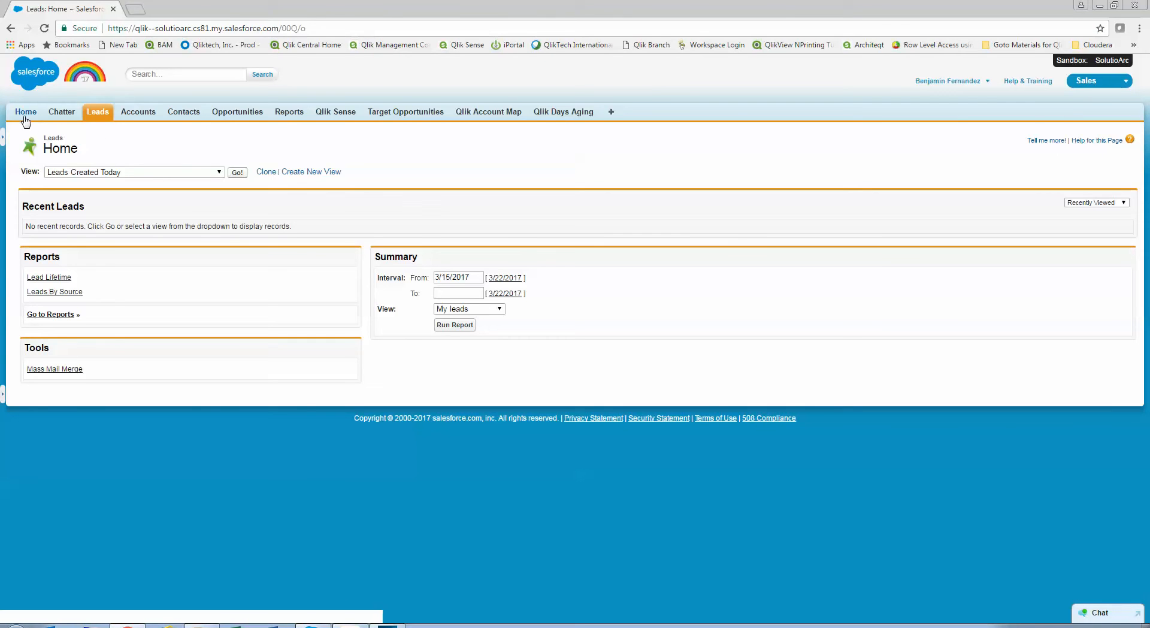
{"action": "left_click", "coordinate": [25, 111]}
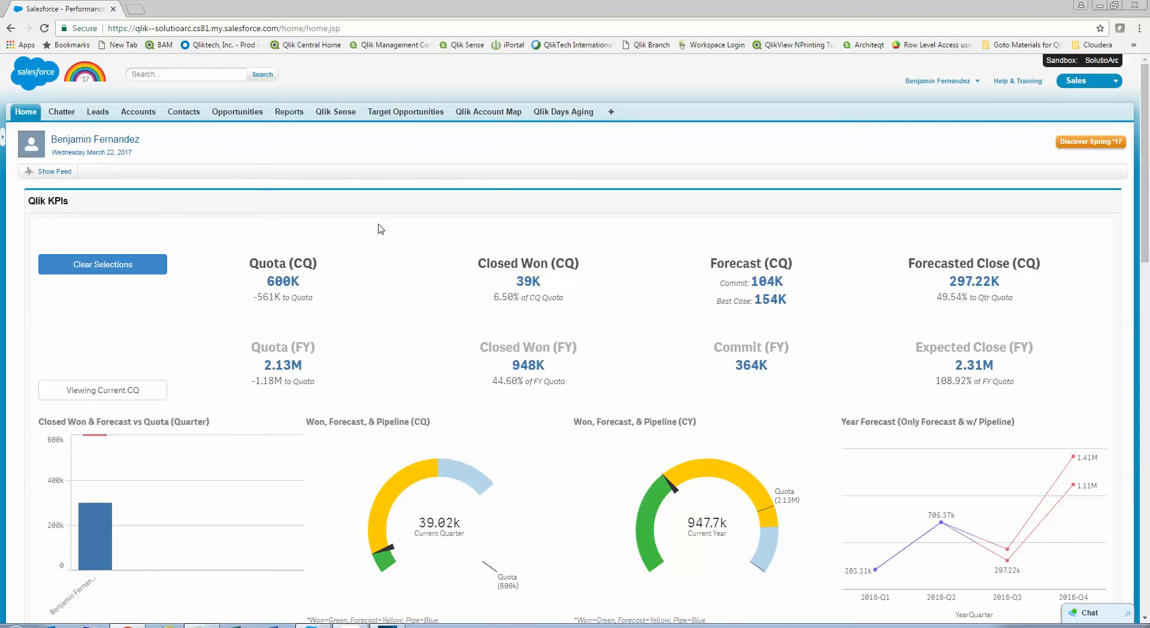
{"action": "mouse_move", "coordinate": [389, 236]}
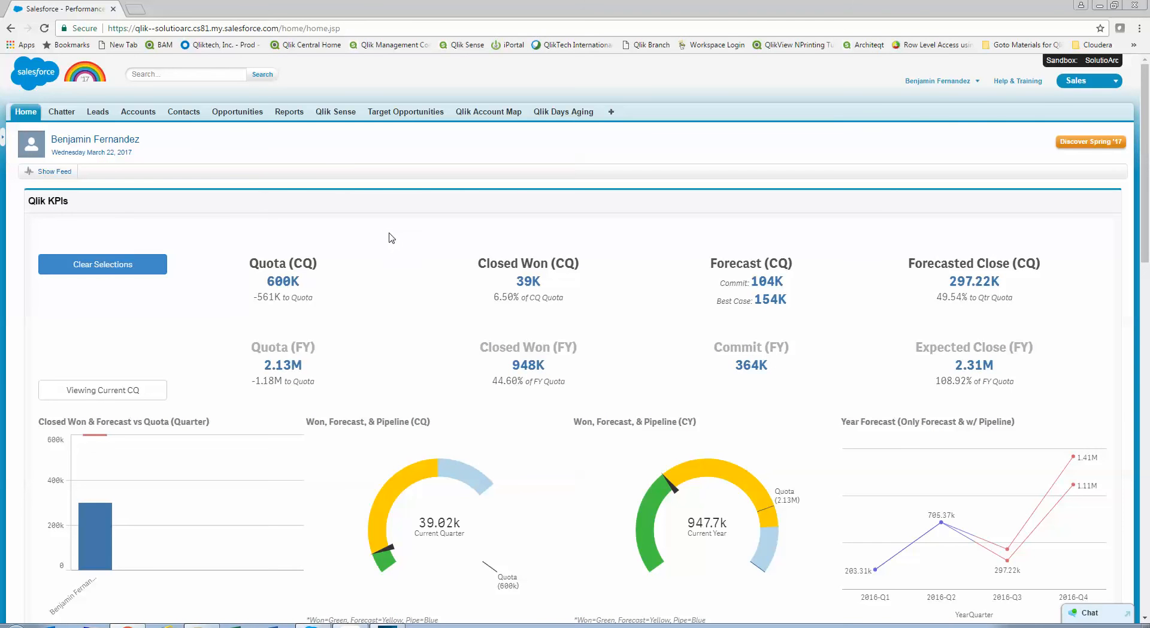
{"action": "mouse_move", "coordinate": [391, 239]}
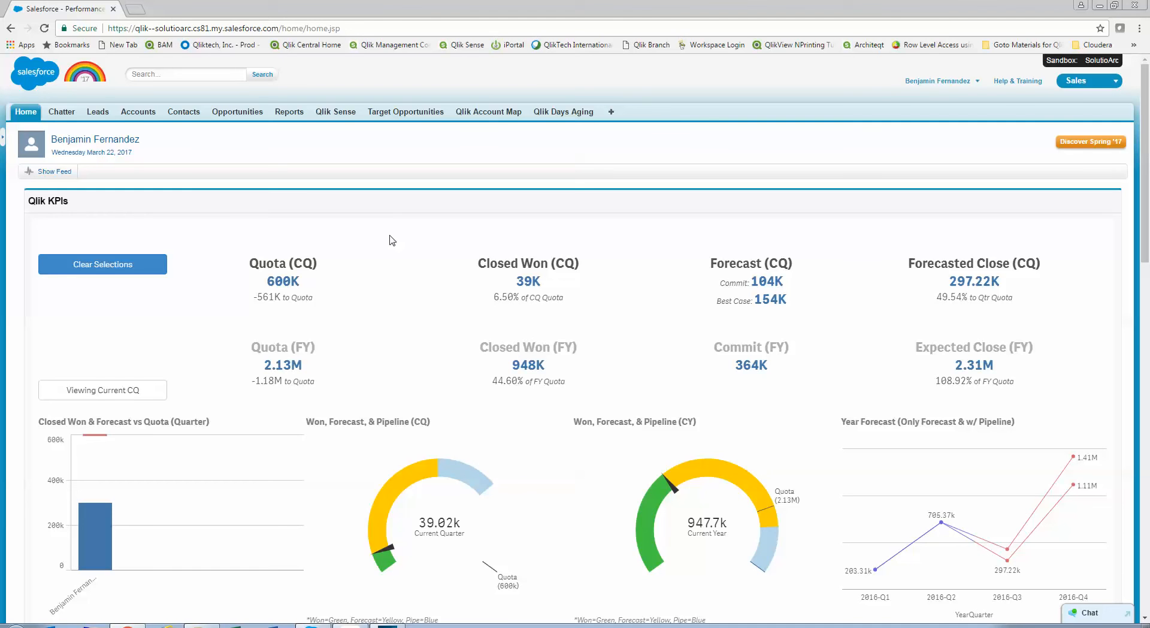
{"action": "mouse_move", "coordinate": [398, 246]}
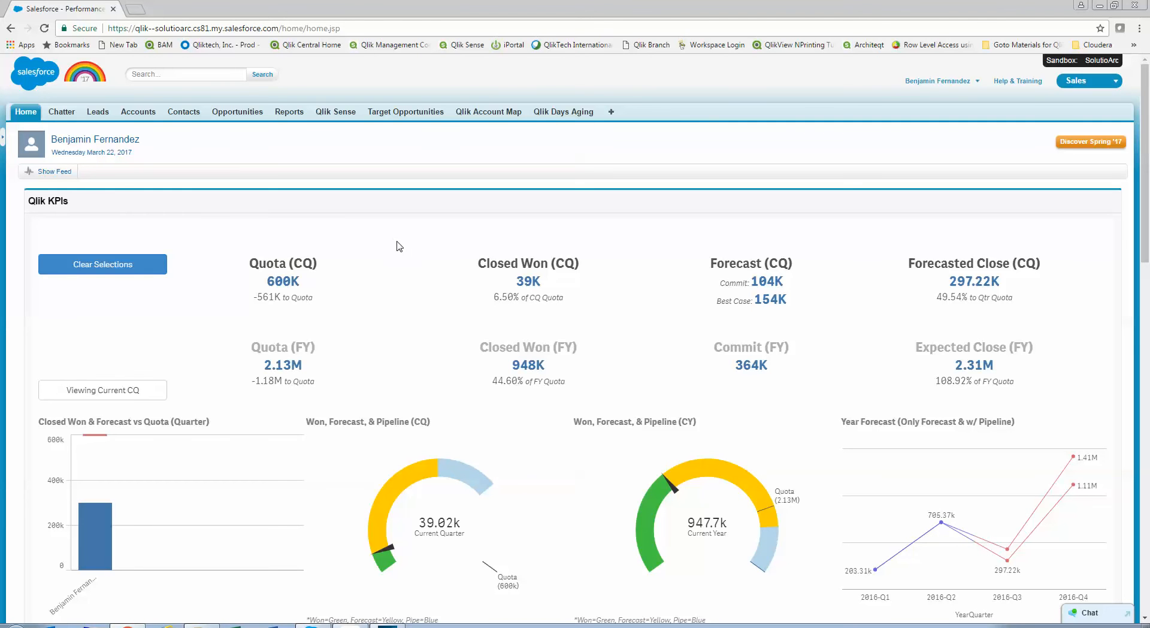
Reach the Forecast and Pipeline Dispersion Sankey and clear its path selection to restore the full flow
{"action": "scroll", "scroll_direction": "down", "scroll_amount": 3}
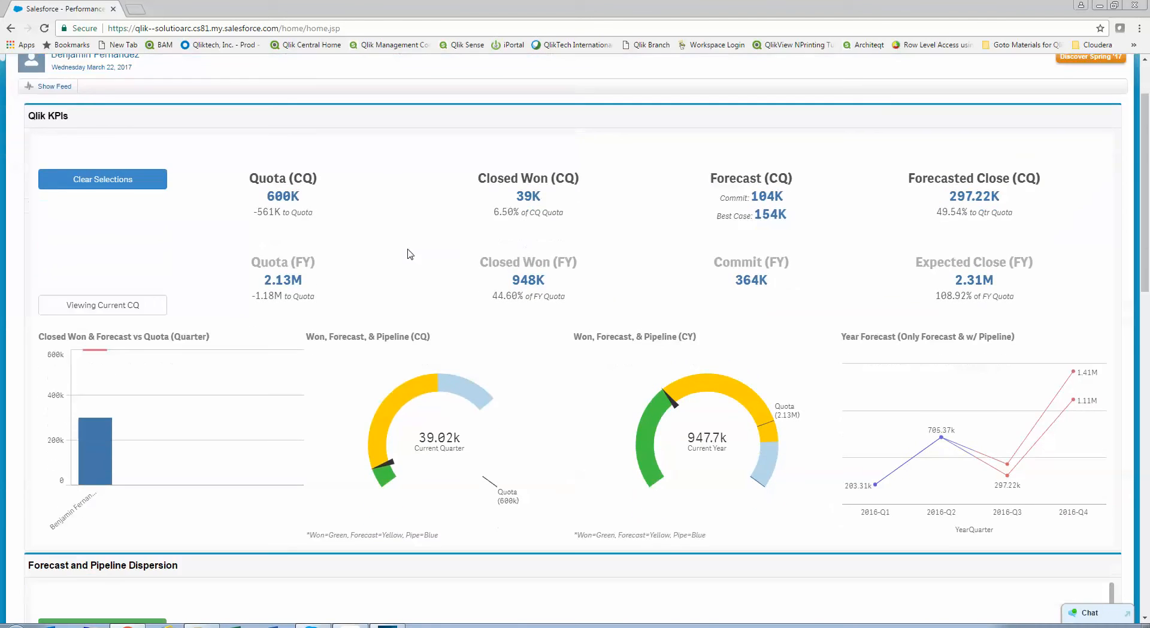
{"action": "scroll", "scroll_direction": "down", "scroll_amount": 3}
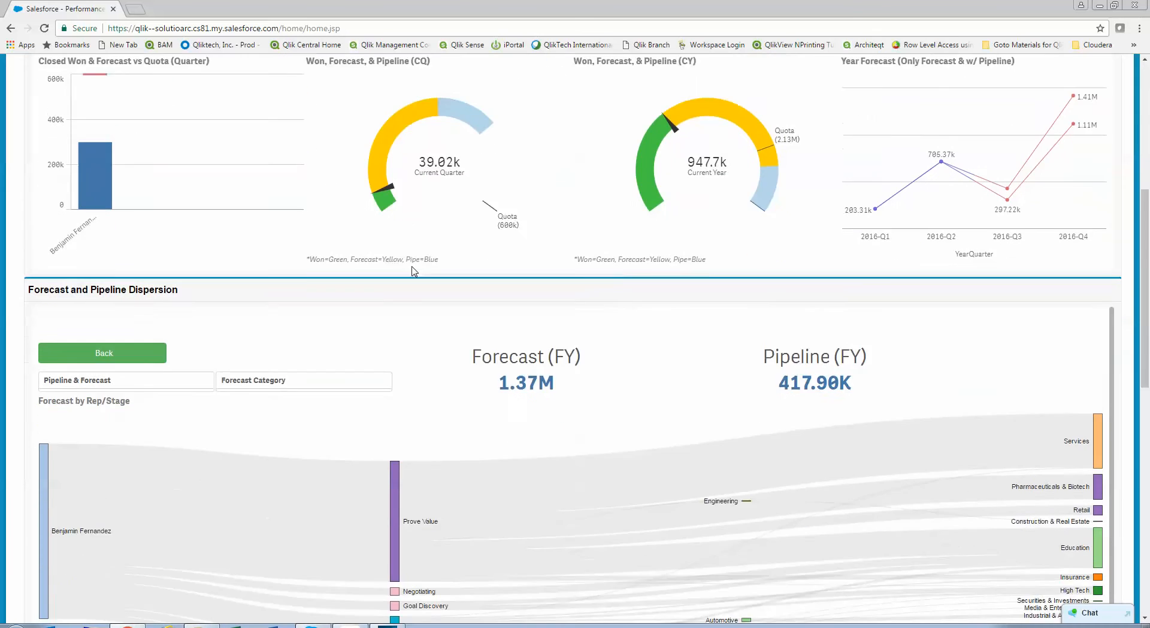
{"action": "scroll", "scroll_direction": "down", "scroll_amount": 3}
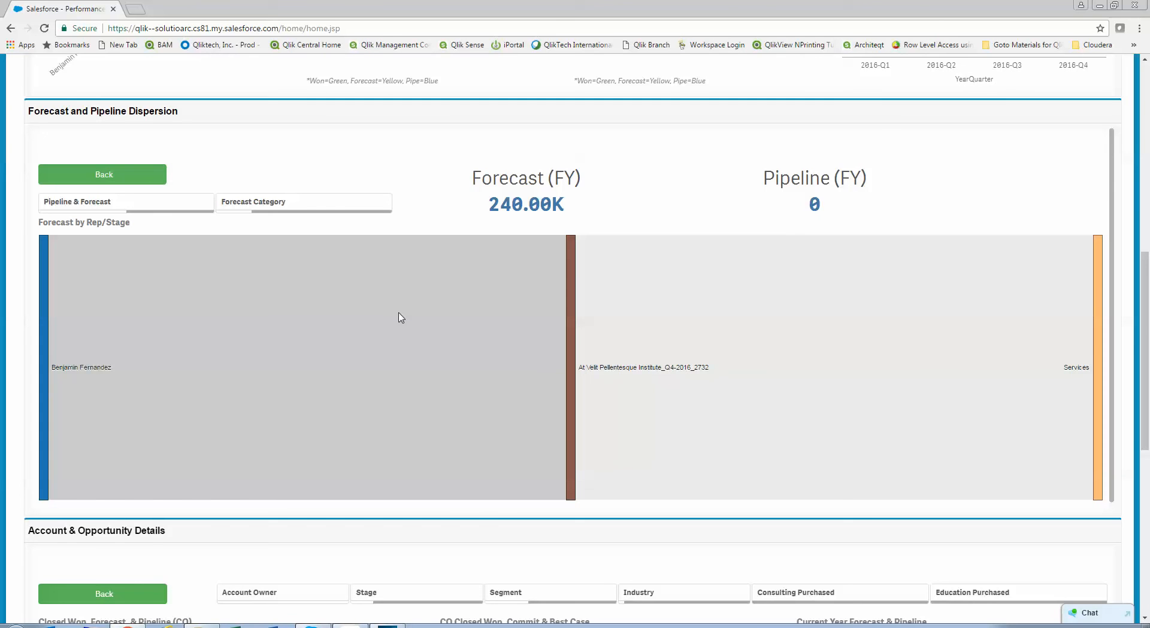
{"action": "left_click", "coordinate": [103, 174]}
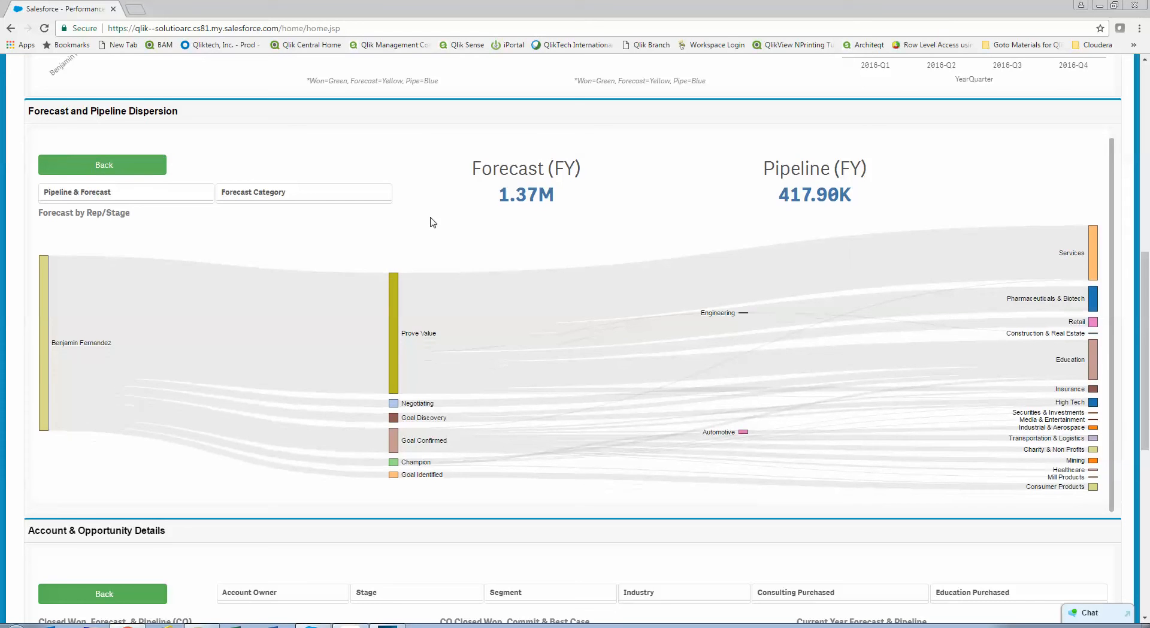
Bring the Account & Opportunity Details dashboard into view
{"action": "scroll", "scroll_direction": "down", "scroll_amount": 3}
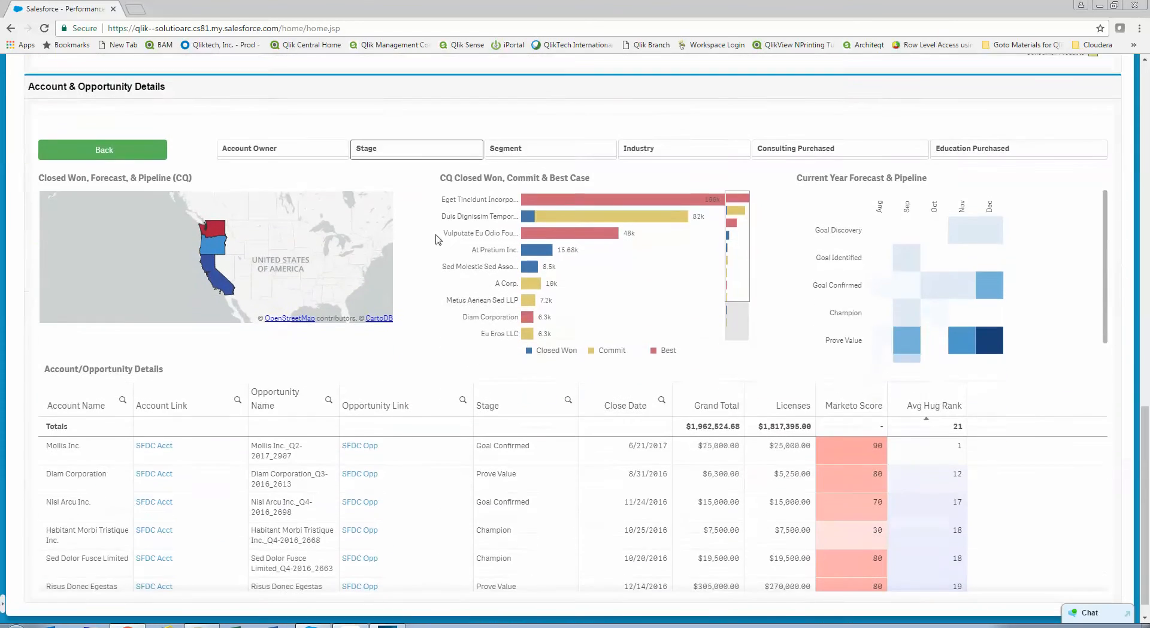
{"action": "scroll", "scroll_direction": "down", "scroll_amount": 3}
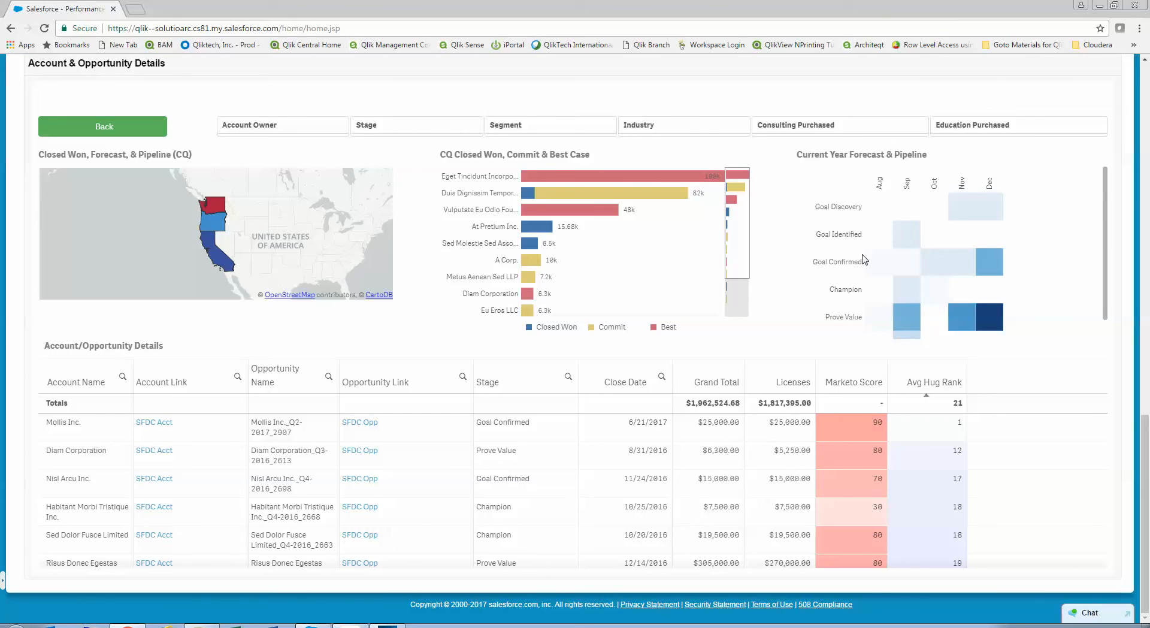
{"action": "mouse_move", "coordinate": [748, 160]}
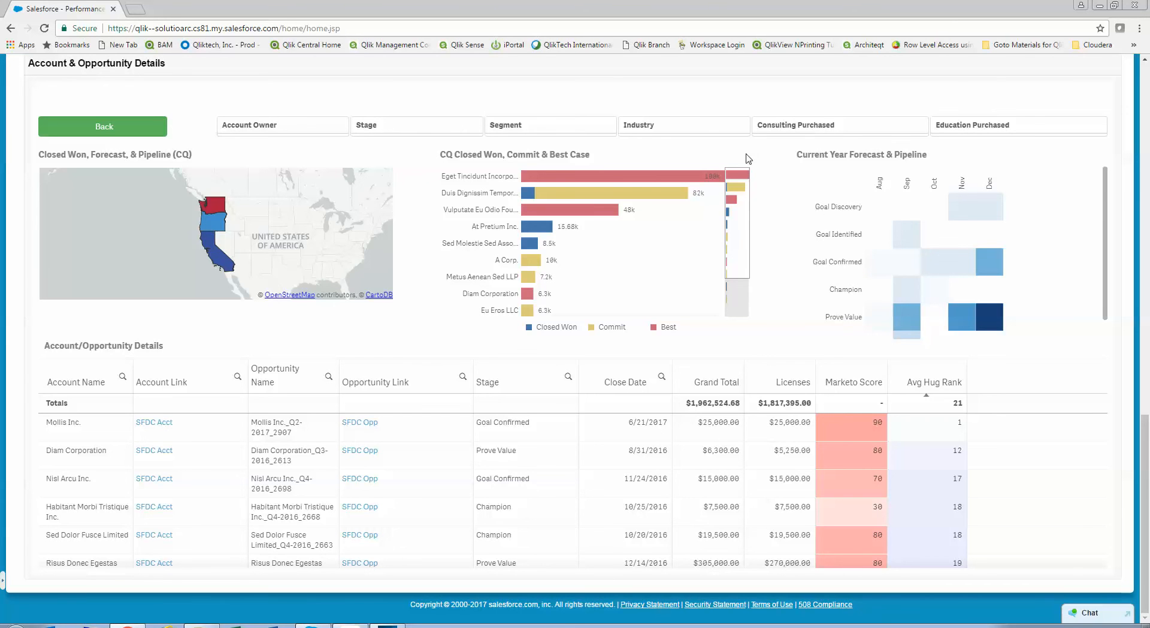
Select Oregon on the Closed Won map and confirm to filter the account dashboard
{"action": "left_click", "coordinate": [212, 217]}
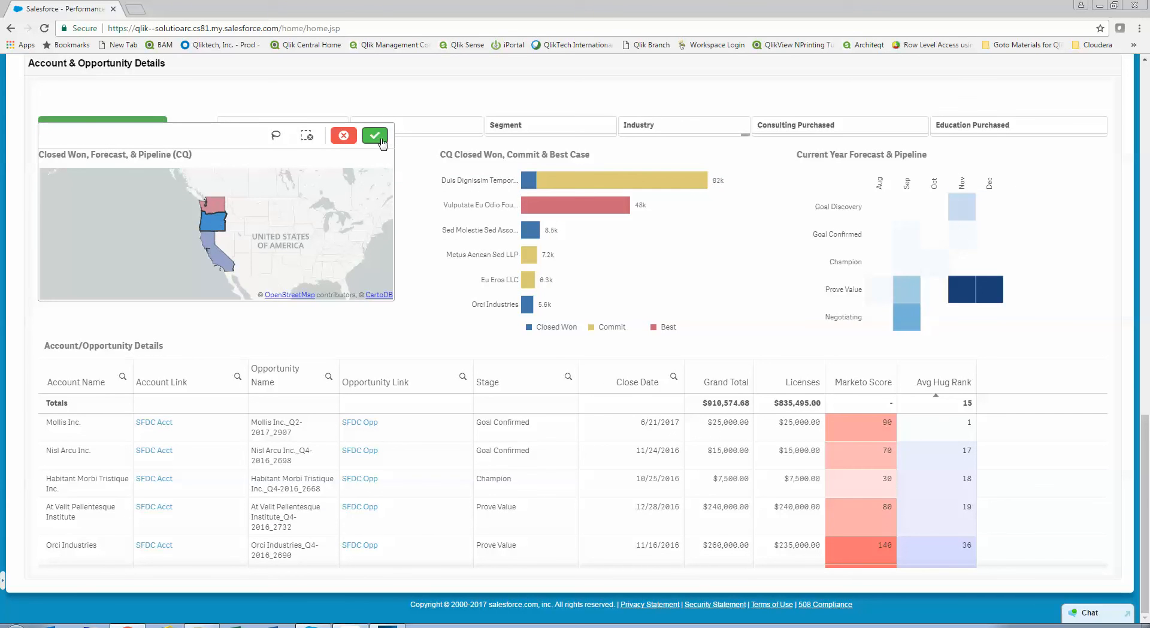
{"action": "left_click", "coordinate": [374, 136]}
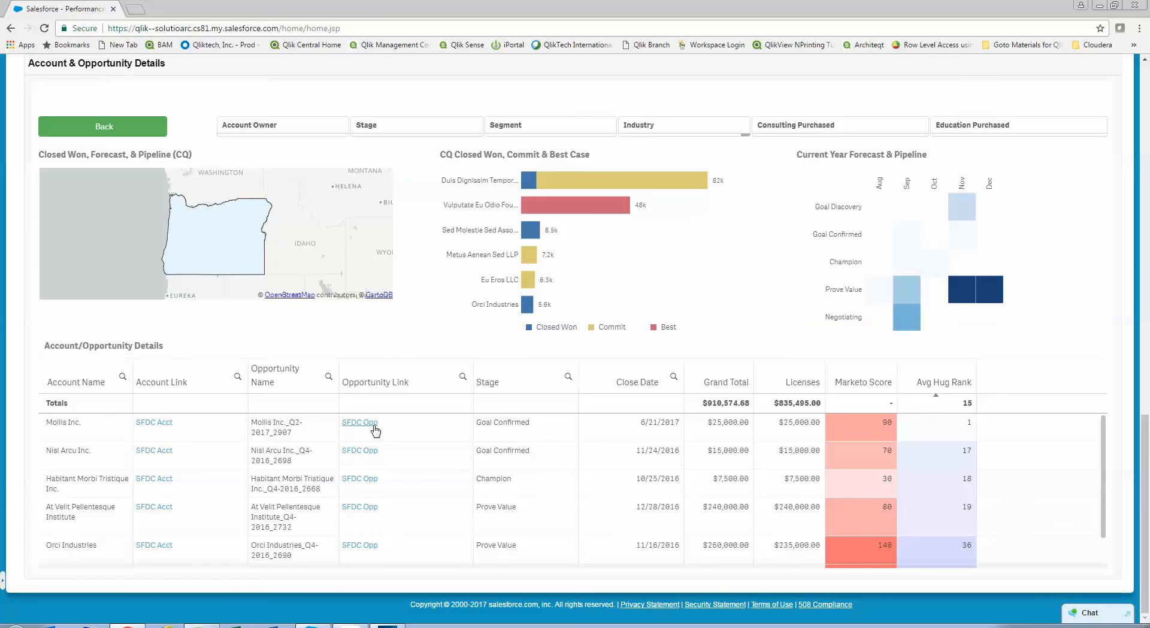
Follow the SFDC Opp link in the Mollis Inc. row to its opportunity record
{"action": "left_click", "coordinate": [359, 422]}
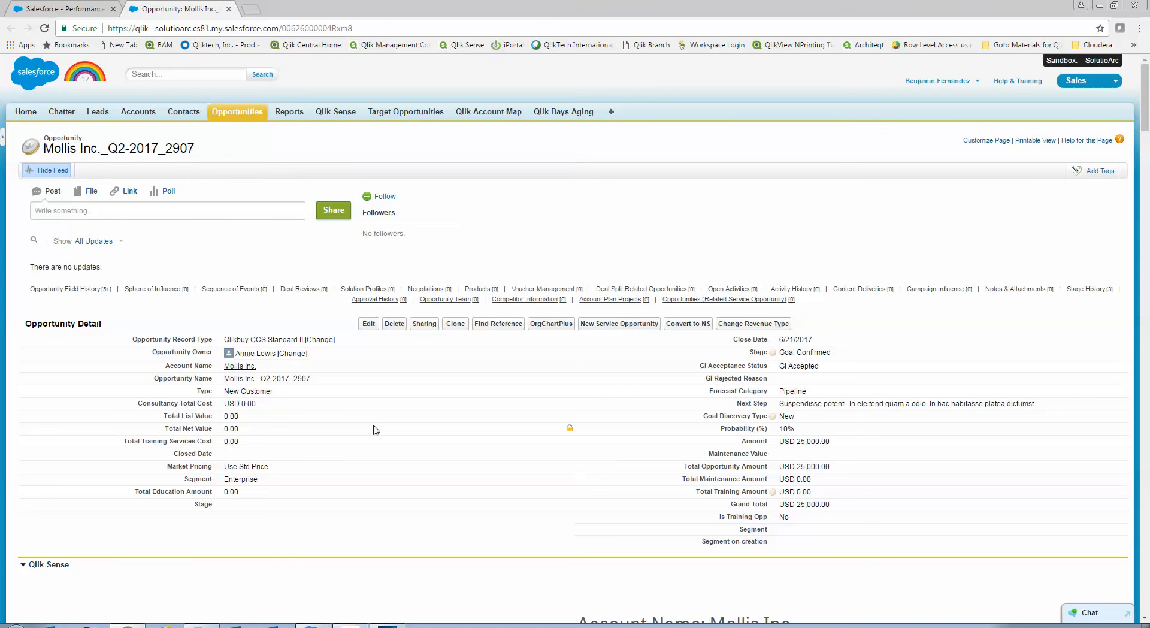
{"action": "mouse_move", "coordinate": [492, 122]}
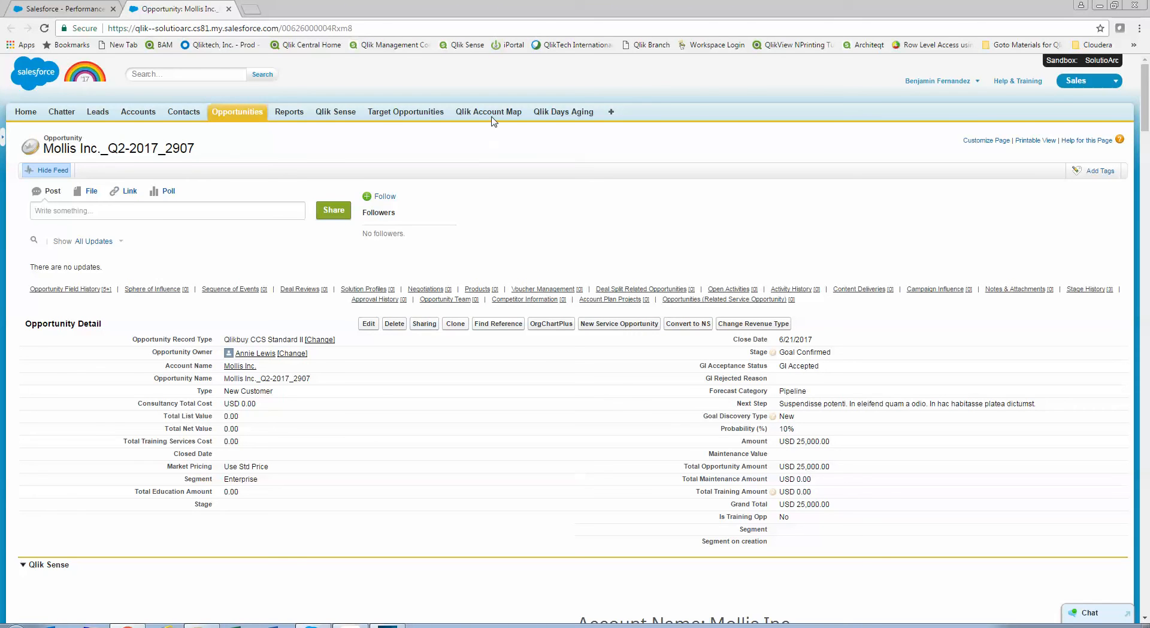
Switch to the Qlik Account Map showing West Coast accounts
{"action": "left_click", "coordinate": [488, 111]}
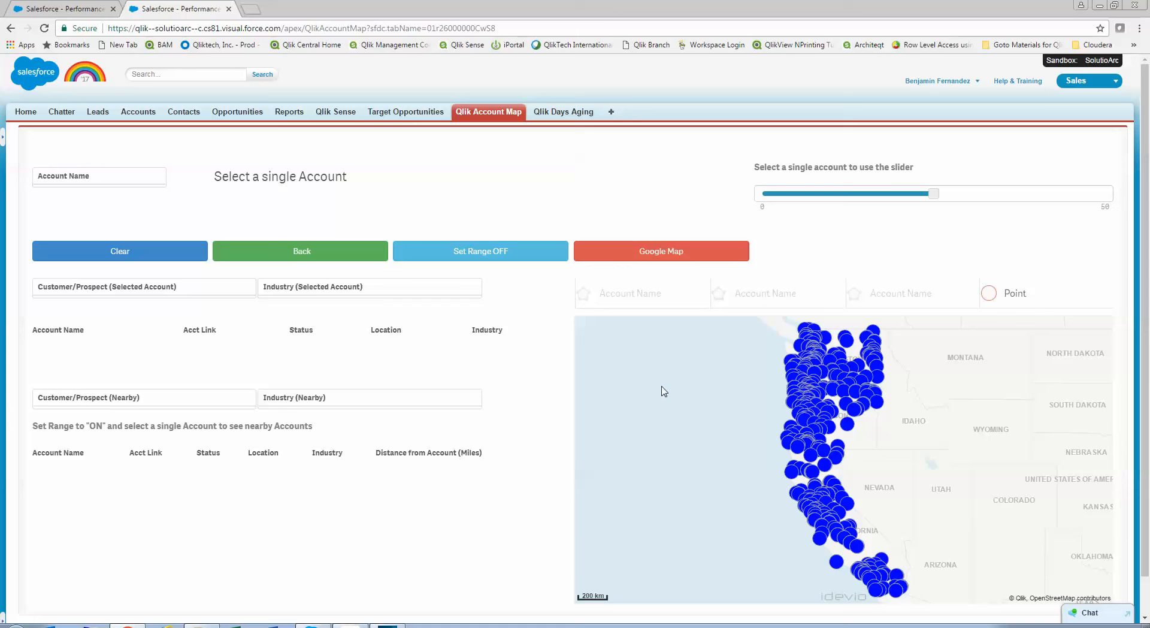
{"action": "mouse_move", "coordinate": [666, 393]}
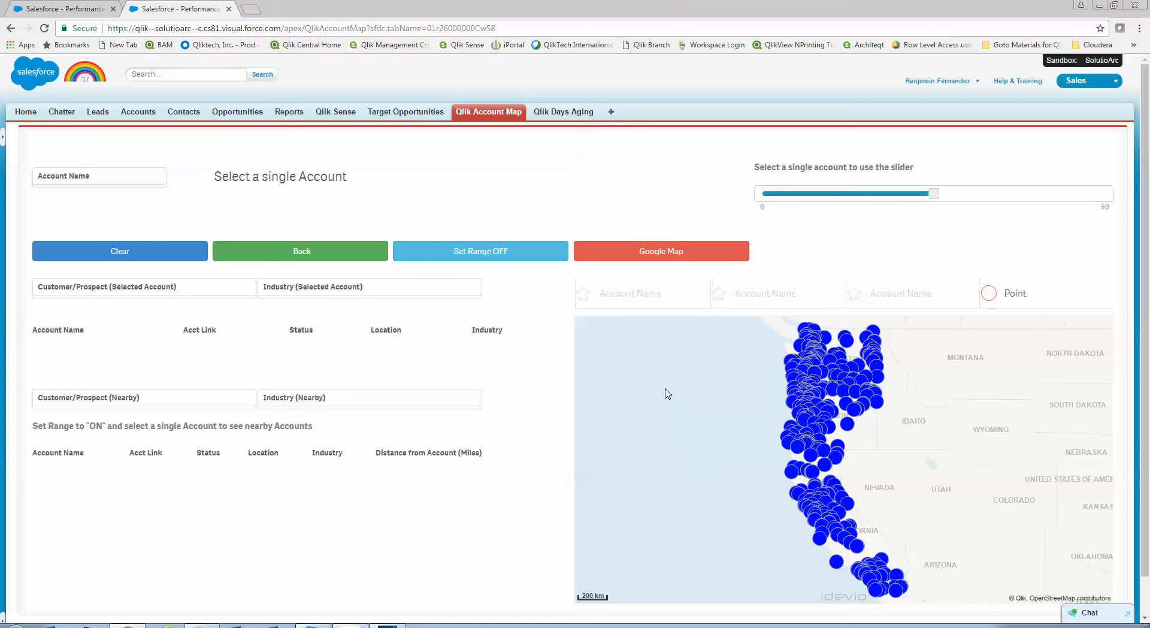